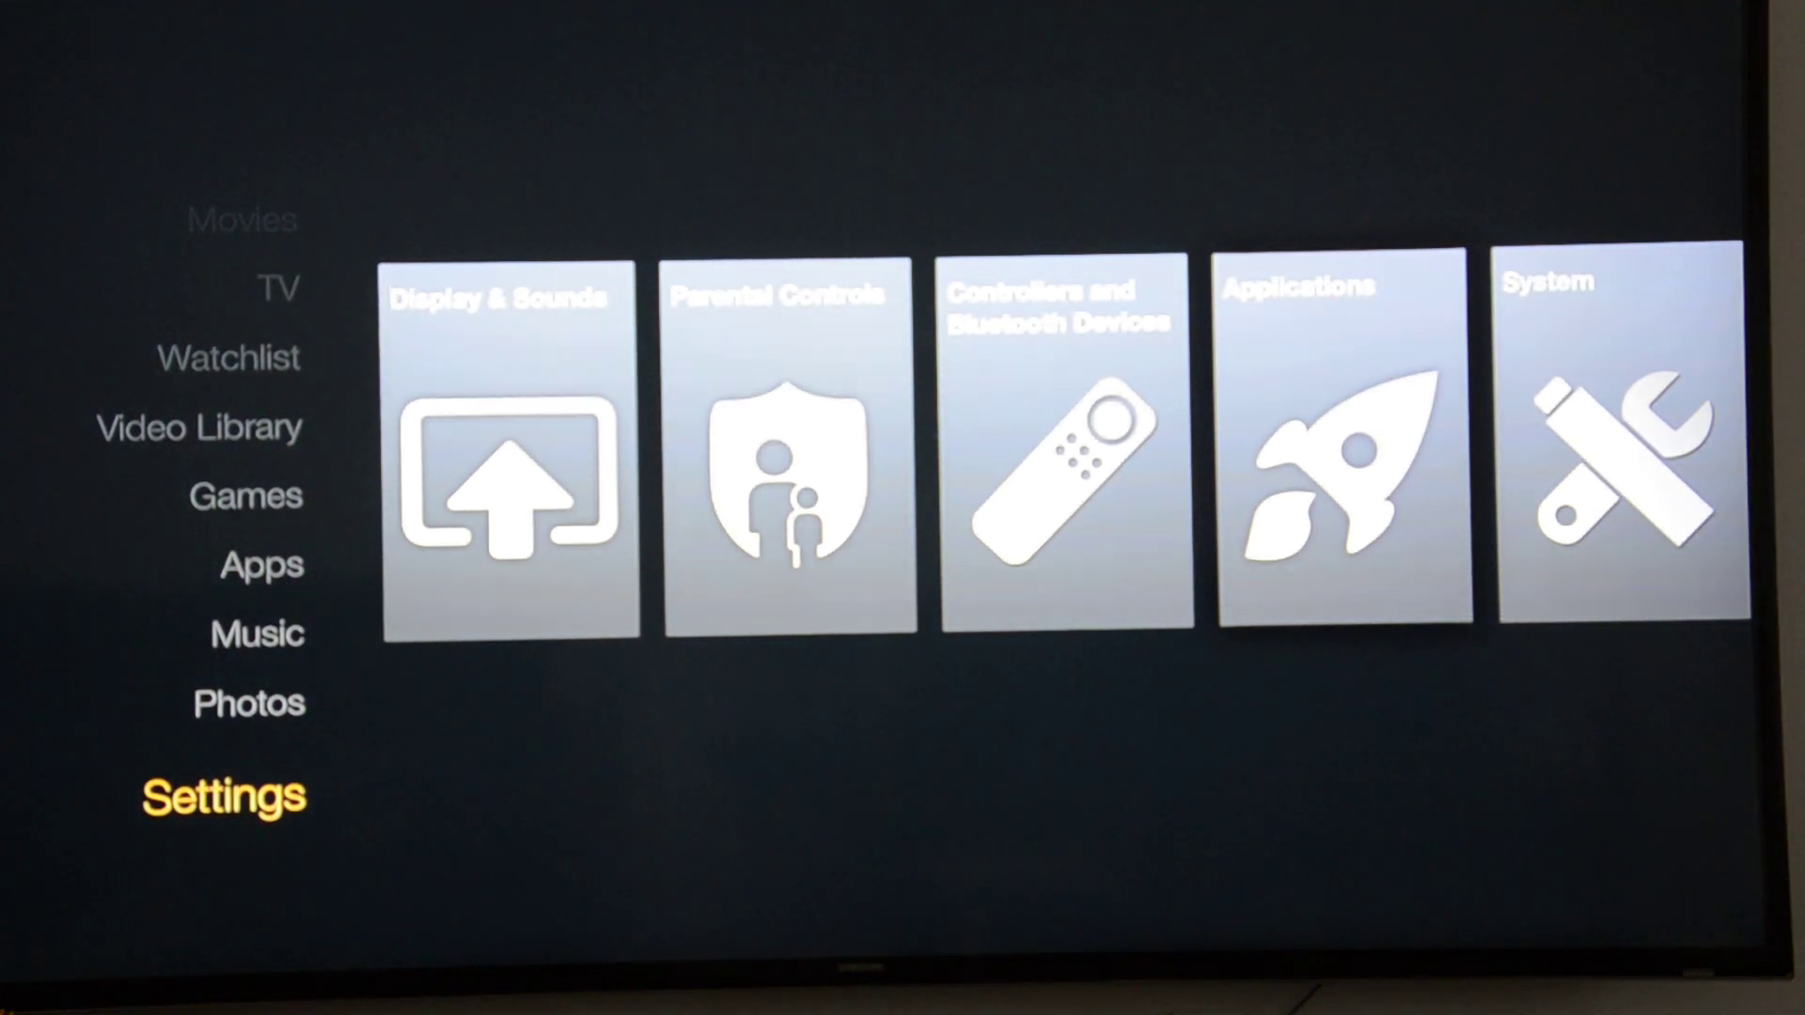
# Move to the System tile in Settings to show Sleep, About, Network and Quiet Time
pyautogui.hscroll(3)
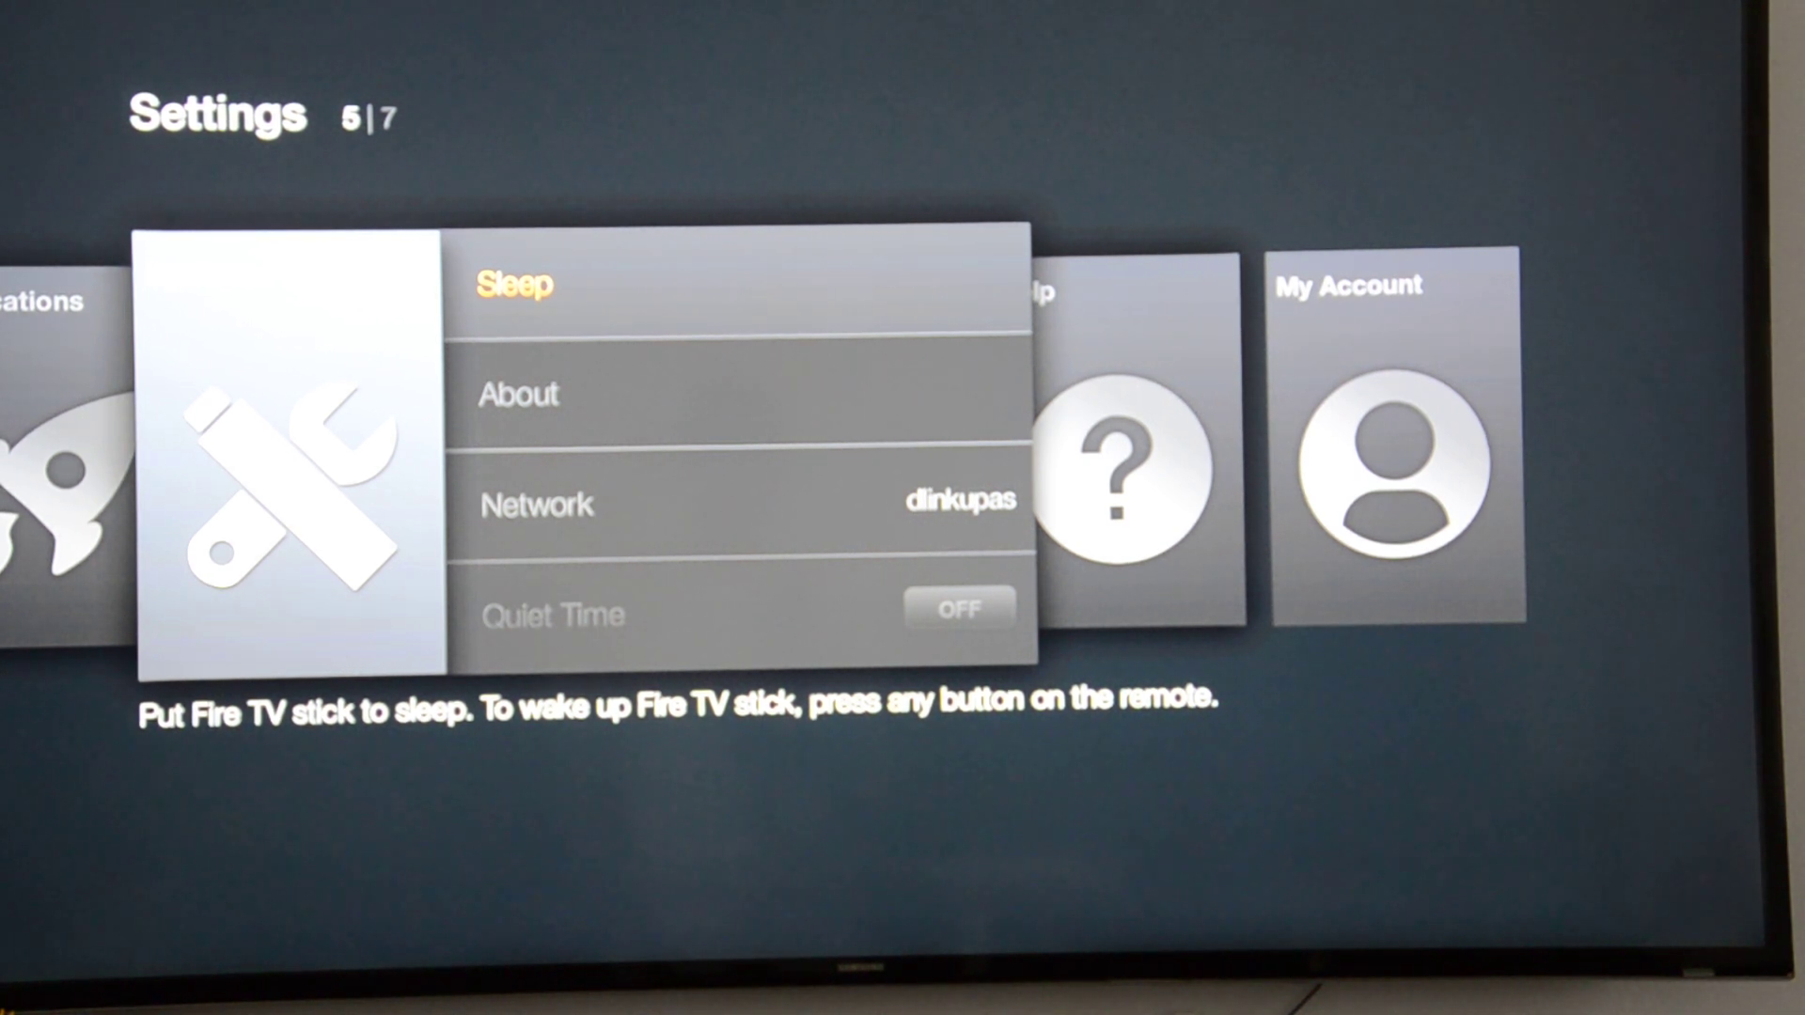
# Scroll down past Time Zone and Language to Reset to Factory Defaults
pyautogui.press('Down')
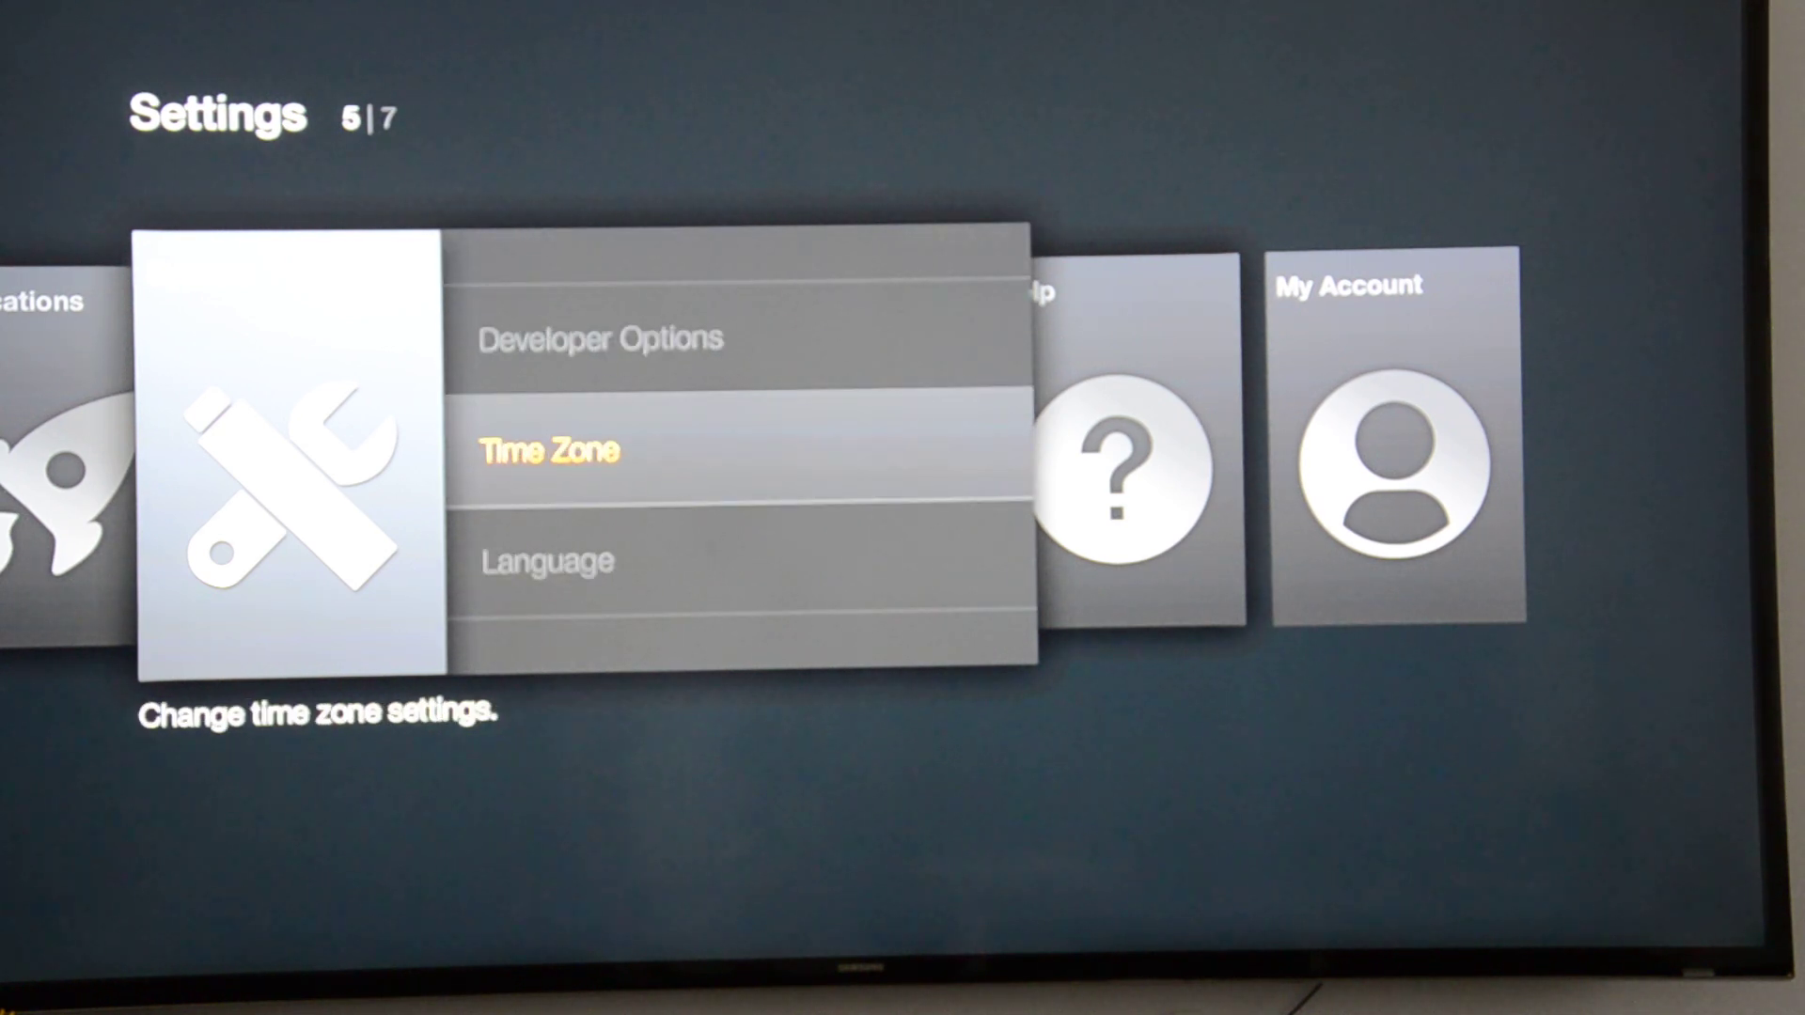
pyautogui.scroll(-3)
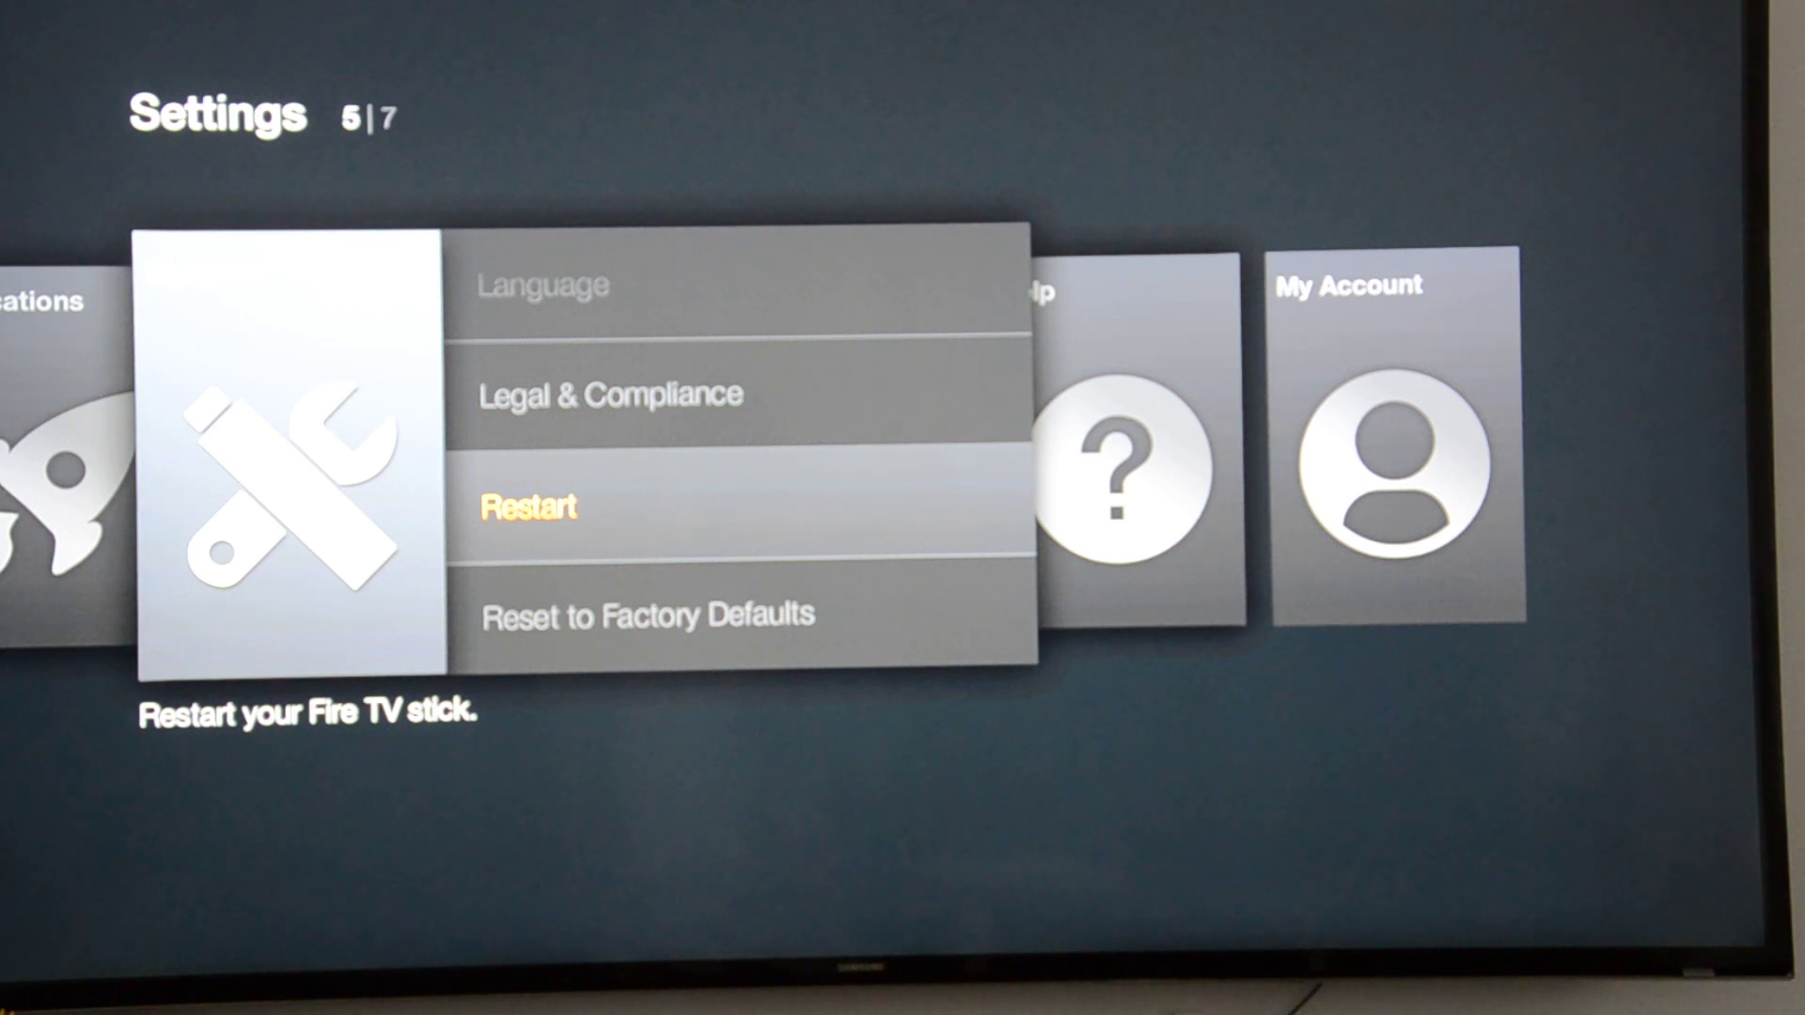
pyautogui.press('Down')
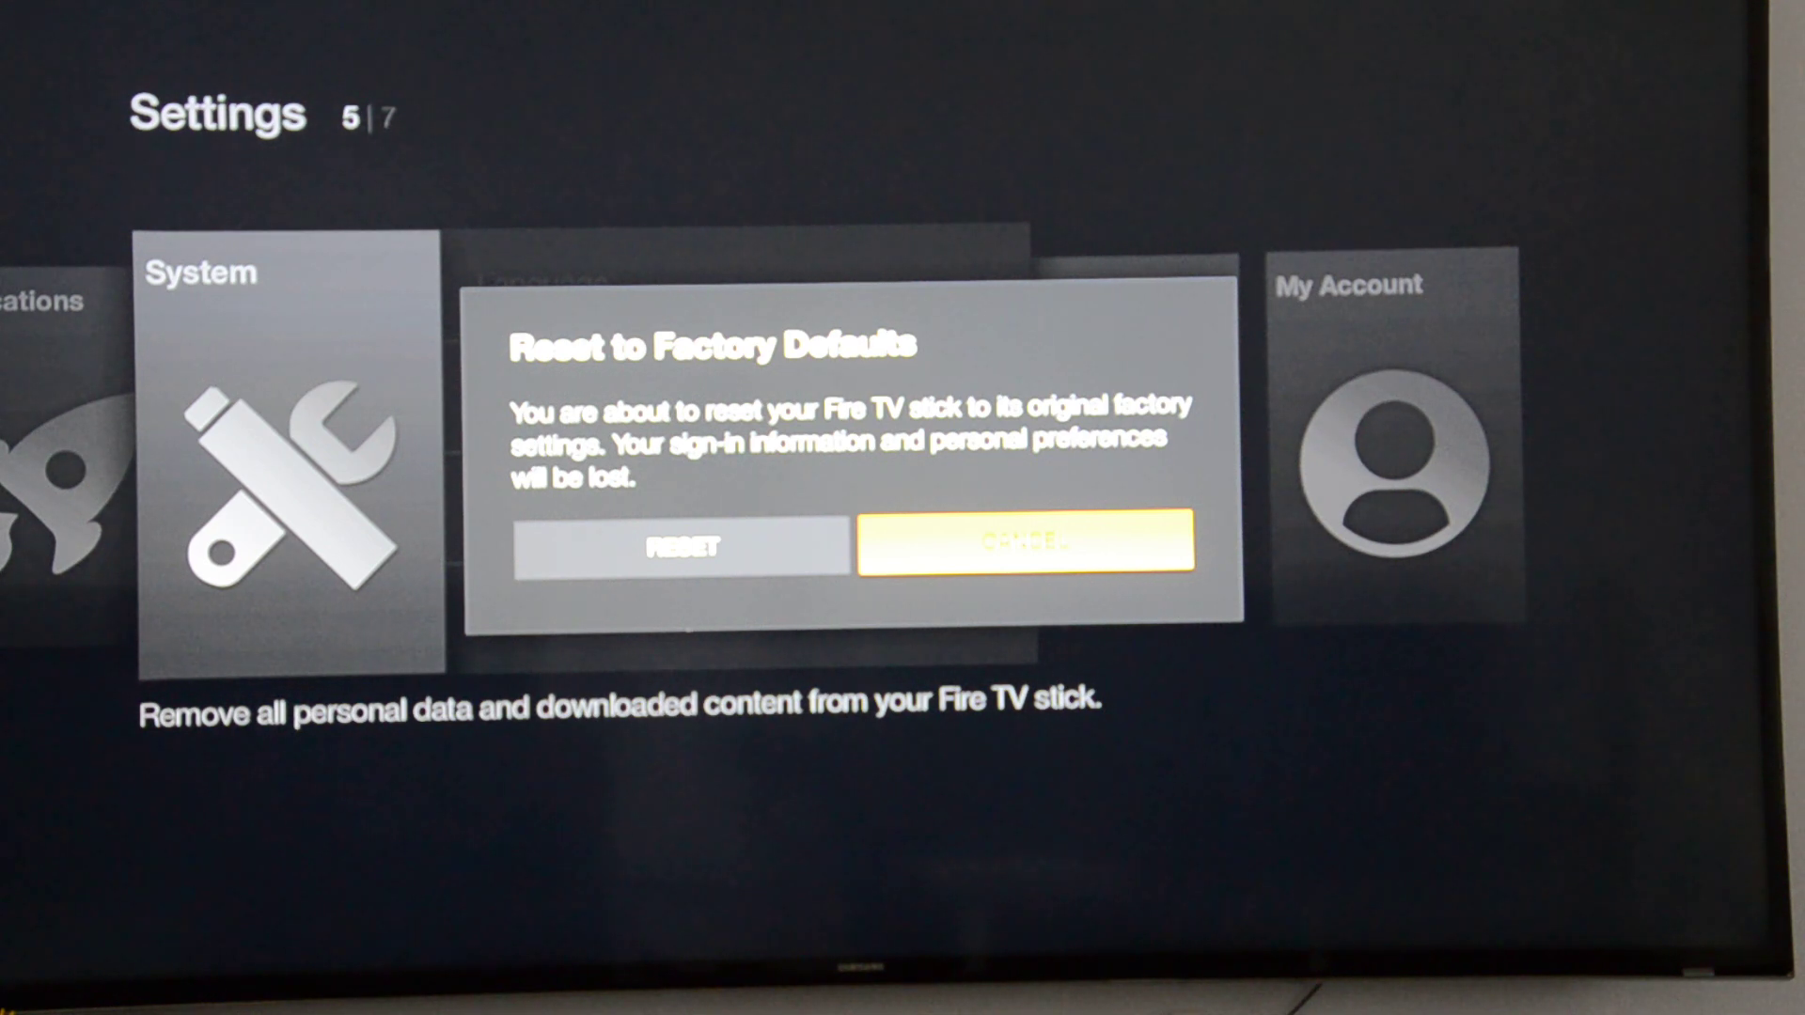
# Choose RESET in the confirmation dialog to begin resetting to factory defaults
pyautogui.press('Left')
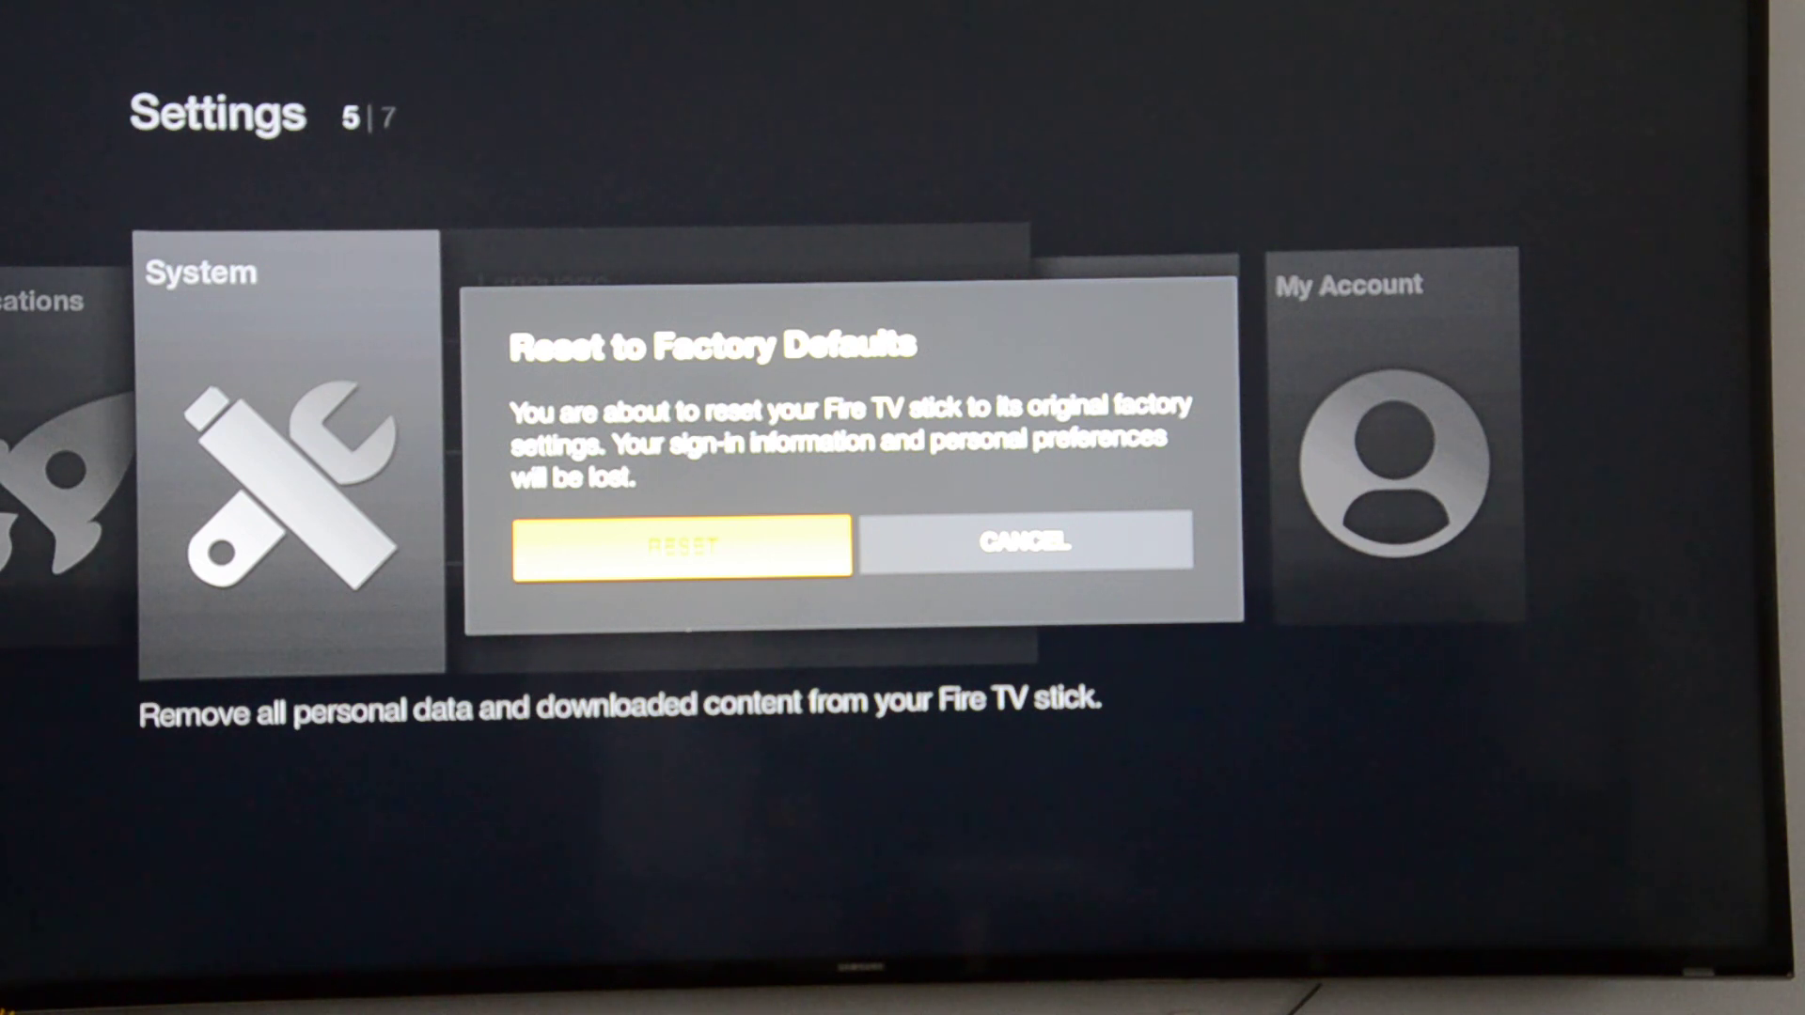
pyautogui.click(679, 542)
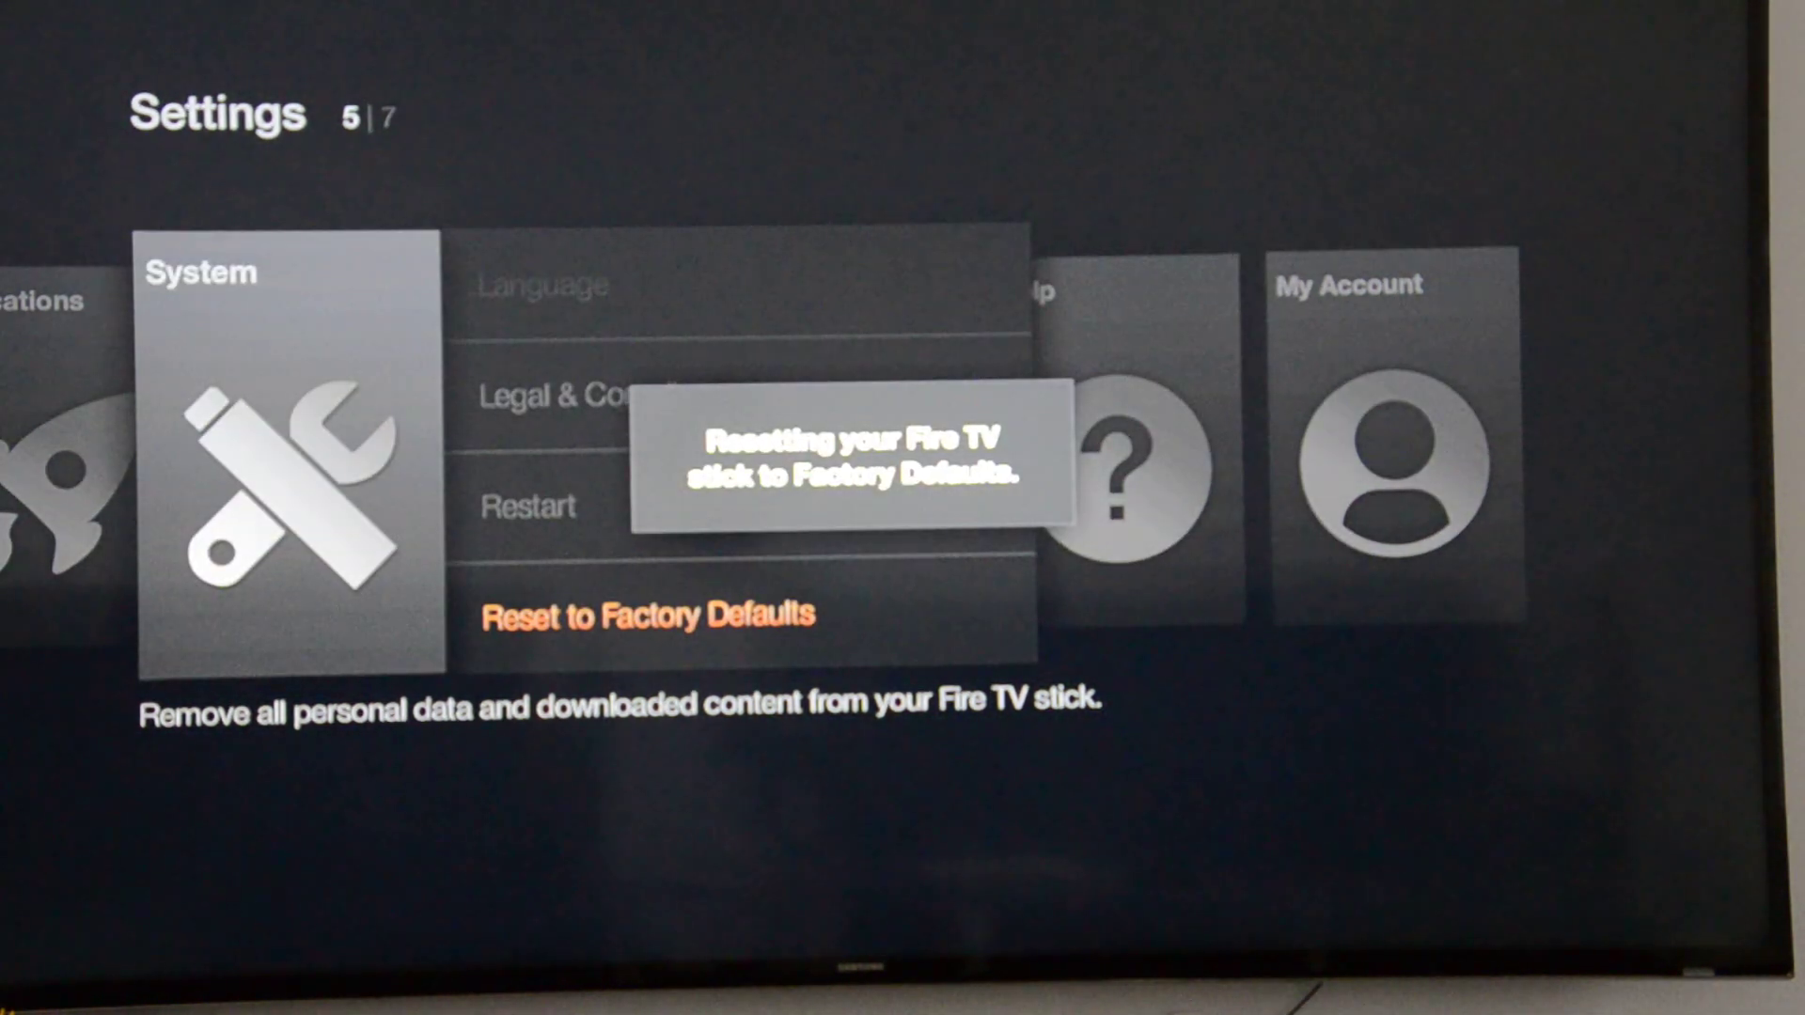